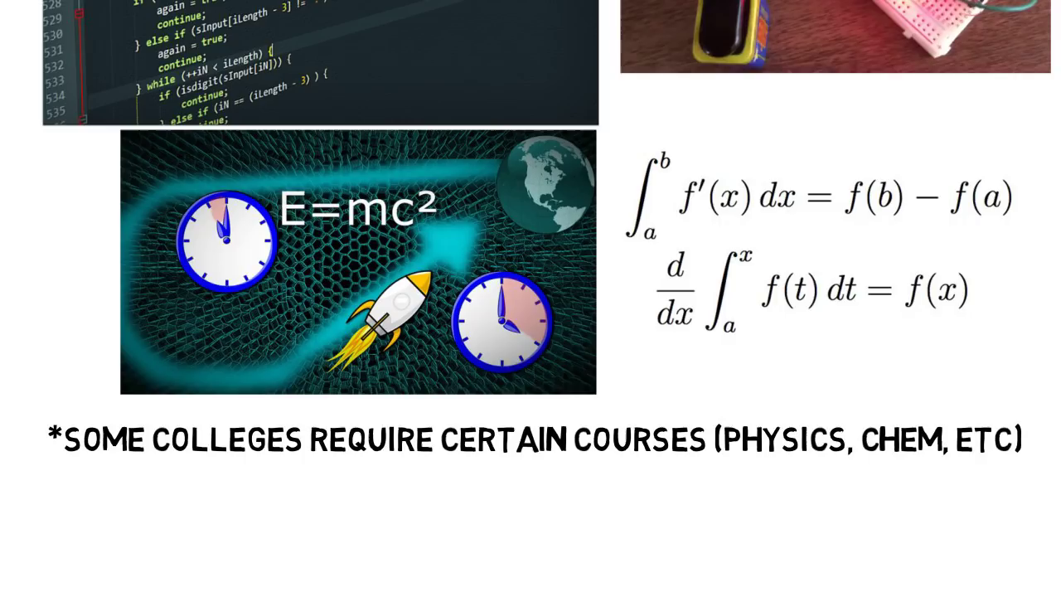
pyautogui.scroll(-3)
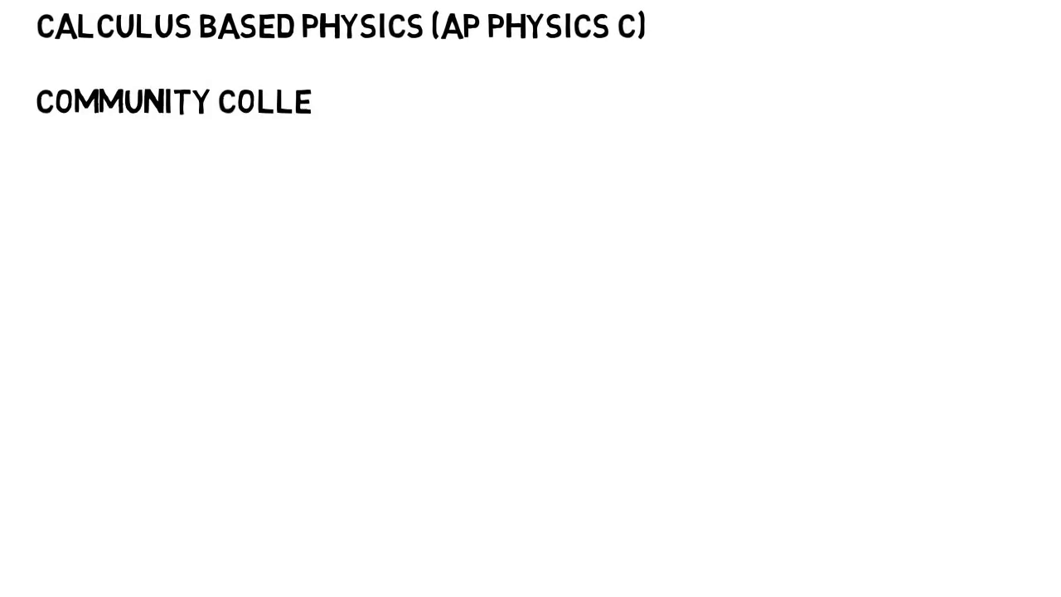
pyautogui.write('GE CLASSES')
pyautogui.write('-CLASS')
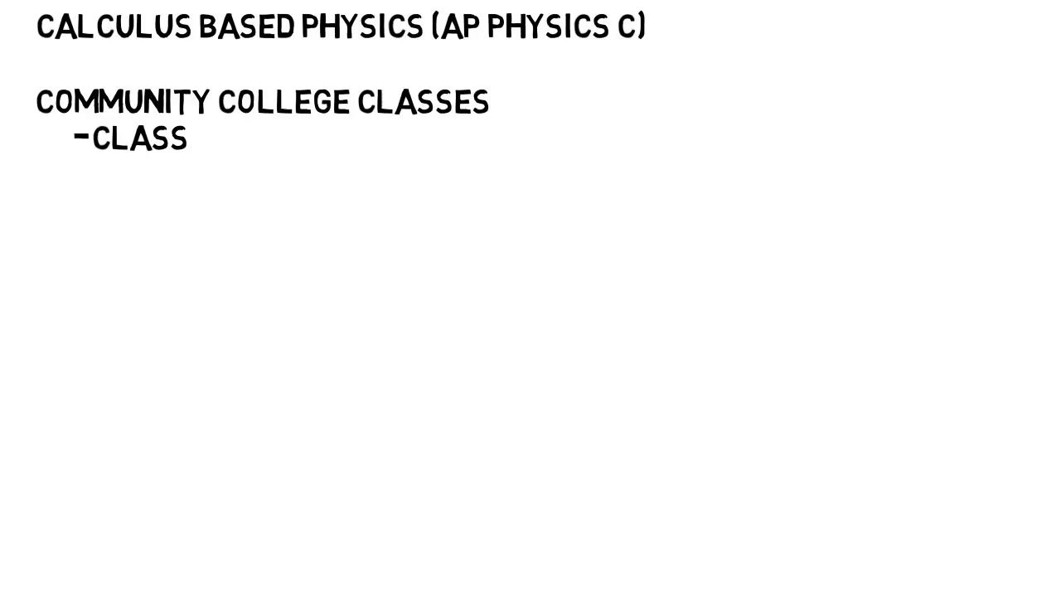
pyautogui.write('NOT OFFERED AT YOUR SCHOOL')
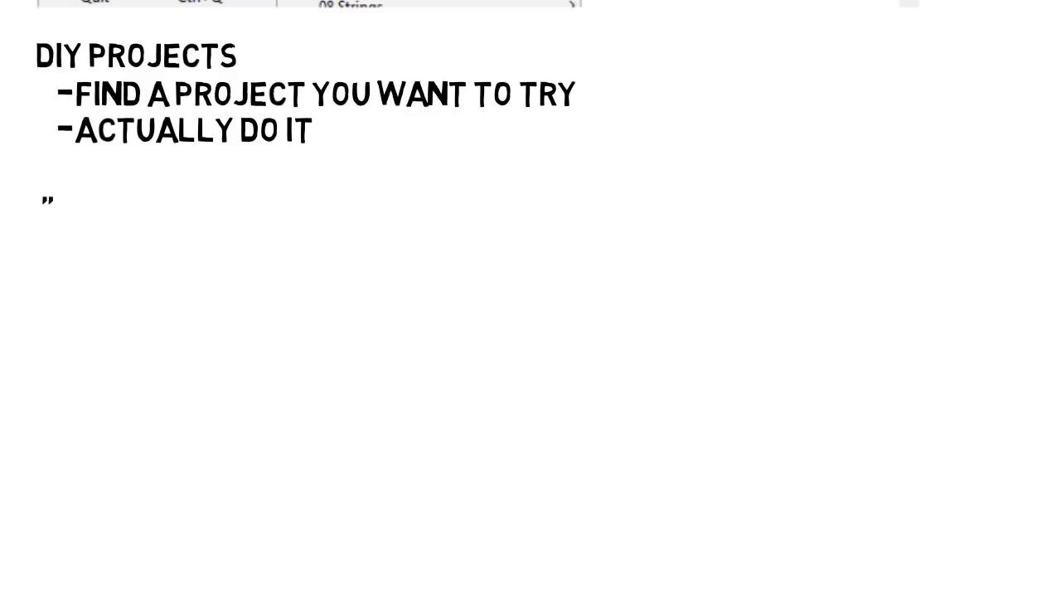
pyautogui.write('BASIC ________ PROJECT')
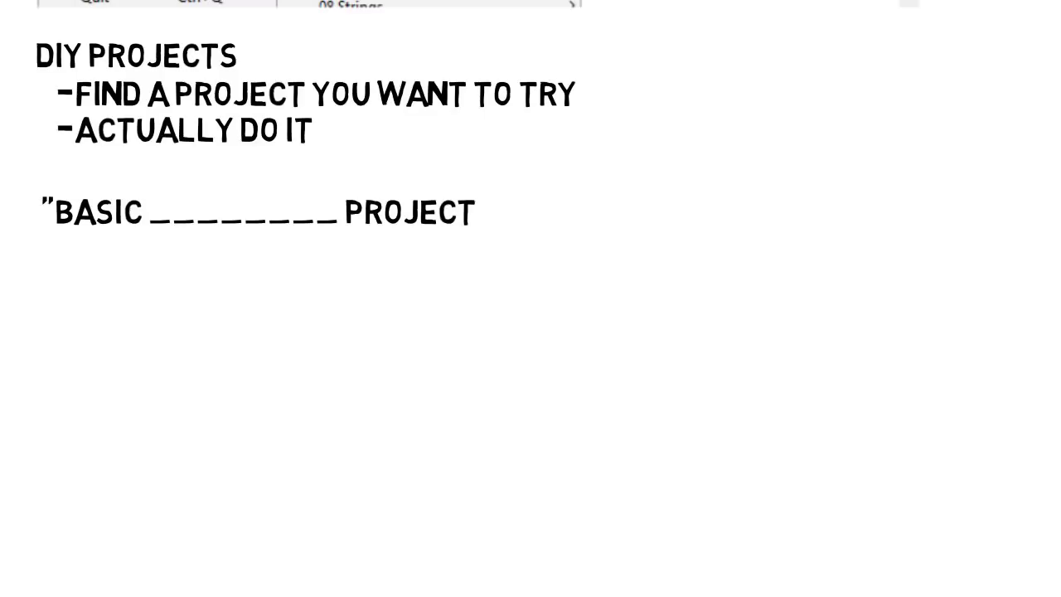
pyautogui.write('S FOR BEGINNERS"')
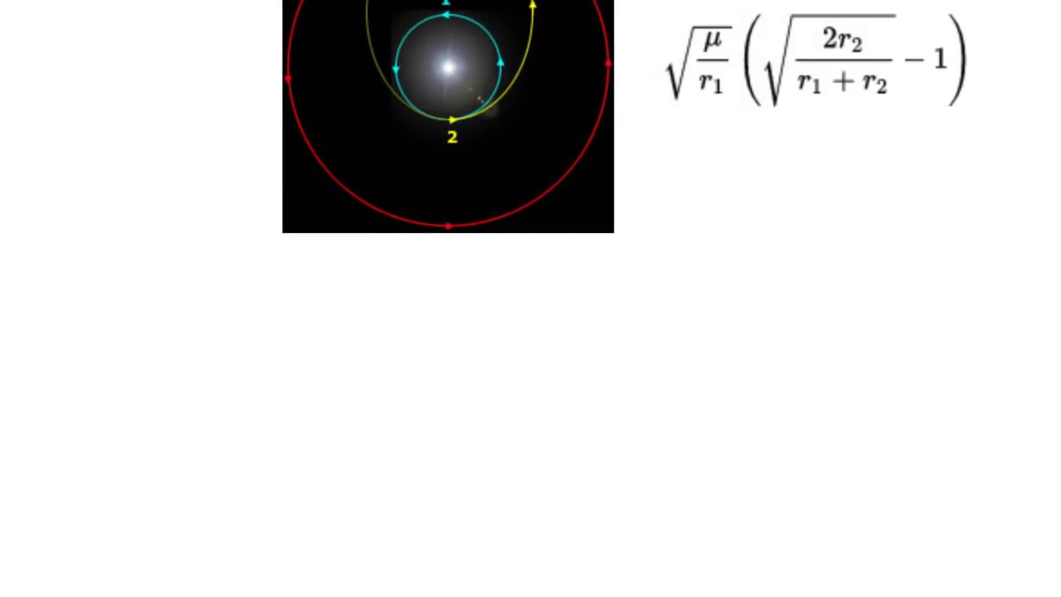
pyautogui.scroll(-3)
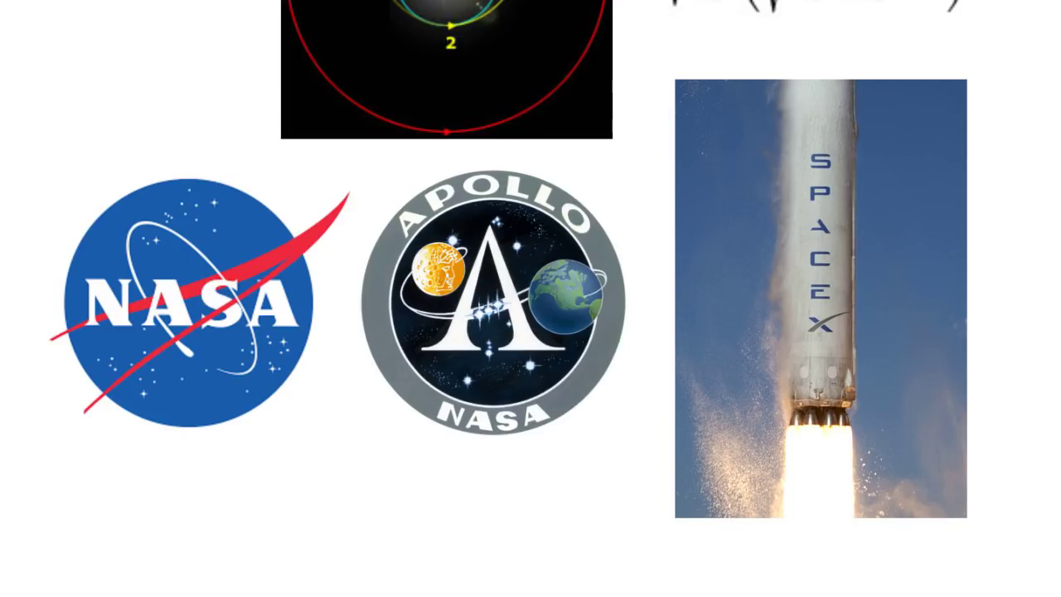
pyautogui.write('EAD EVERYTHING YOU CAN')
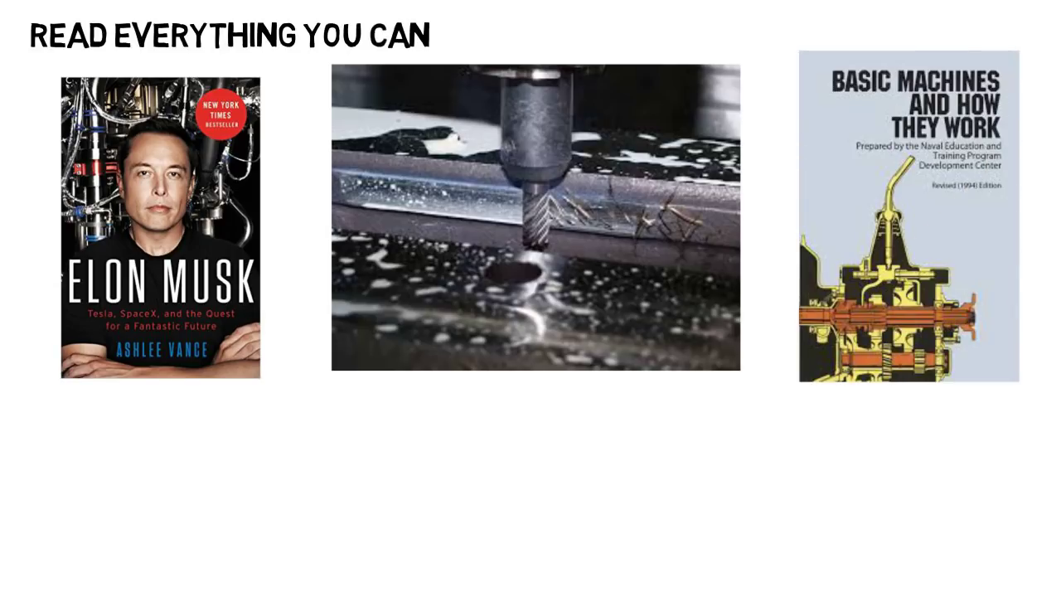
pyautogui.scroll(-3)
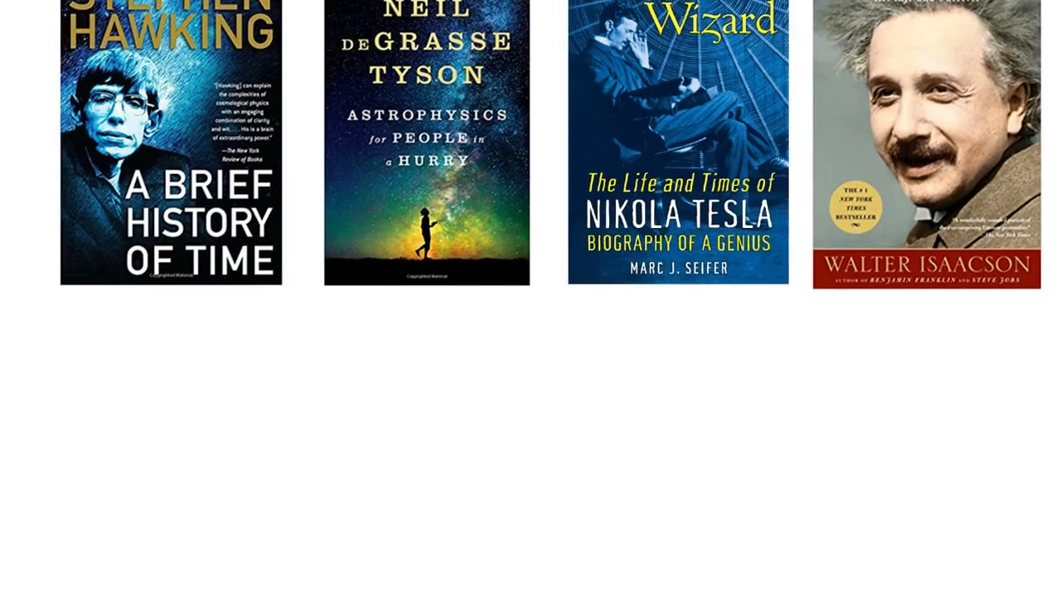
pyautogui.scroll(-3)
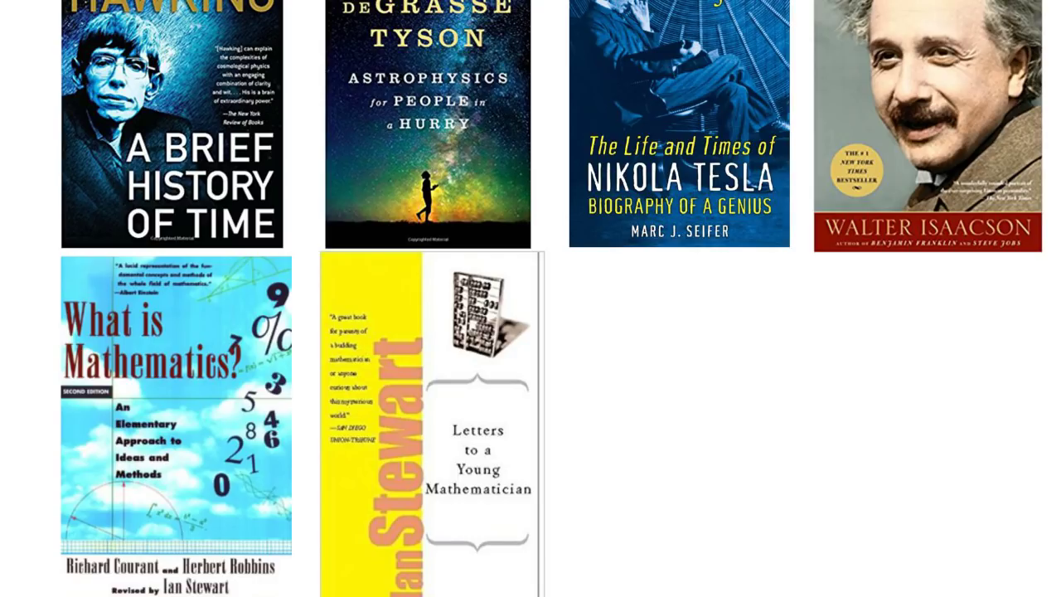
pyautogui.write('NOT TECHNICAL TEXTBOO')
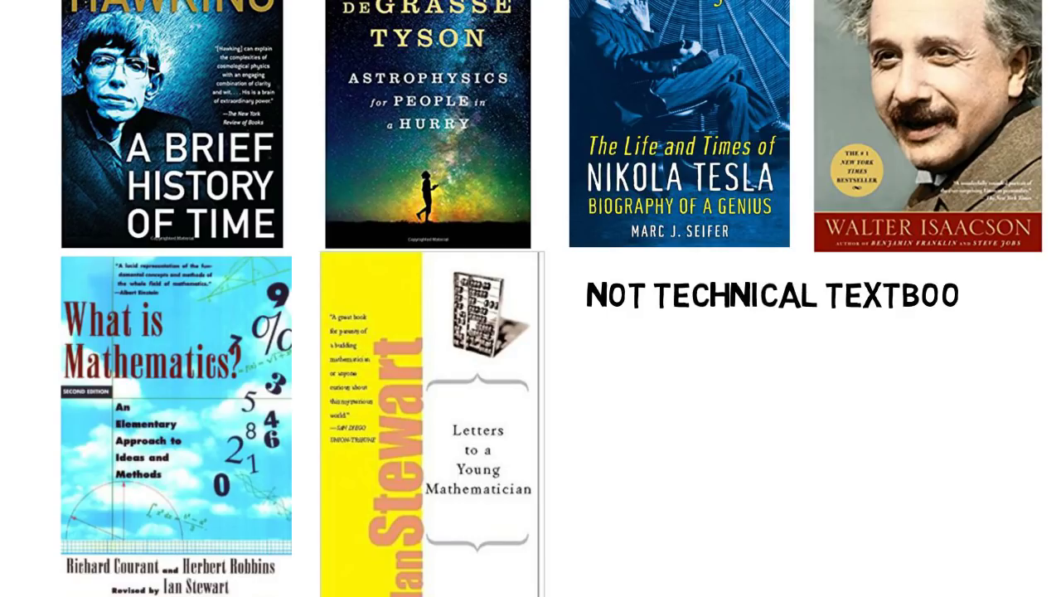
pyautogui.write('KS')
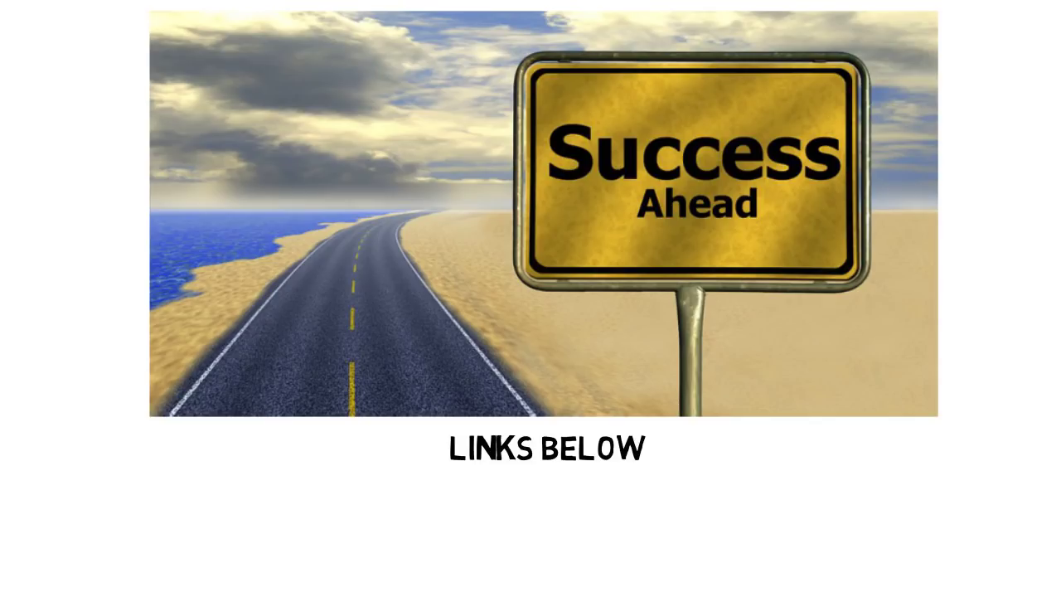
pyautogui.scroll(-3)
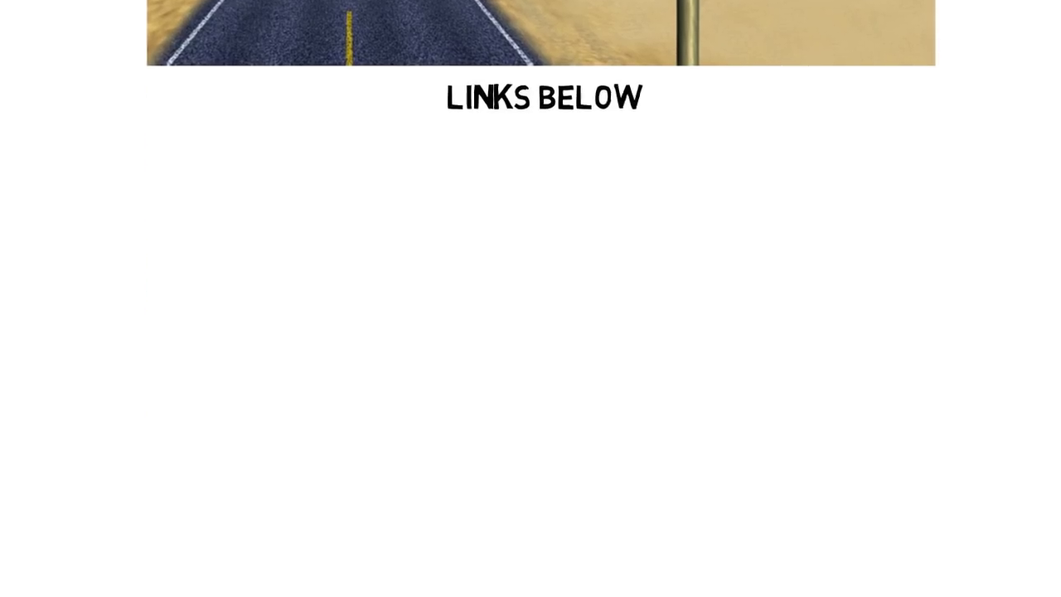